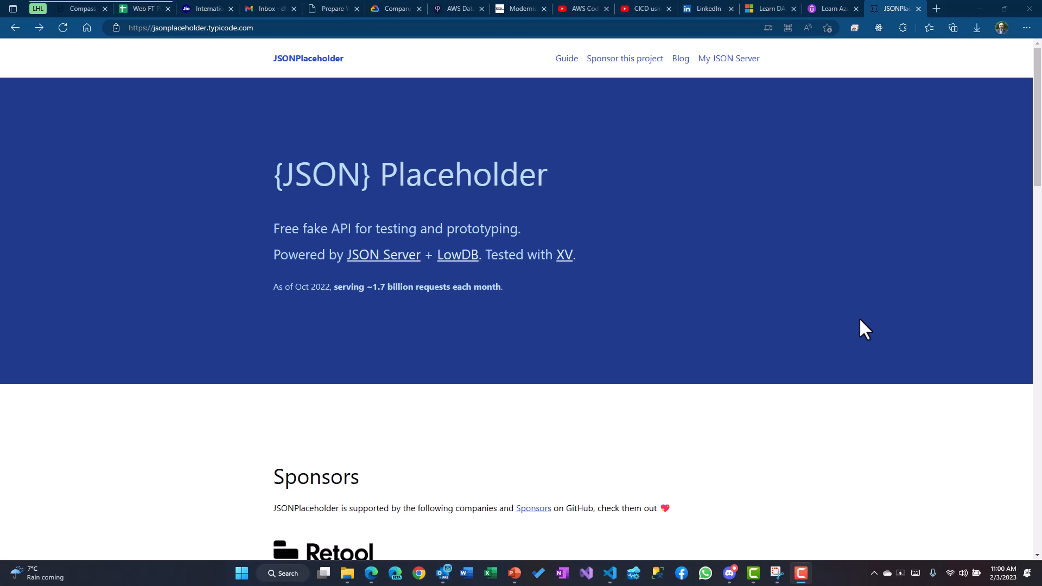
Scroll the JSONPlaceholder page to its Resources list and open the /users endpoint.
{"action": "left_click", "coordinate": [196, 28]}
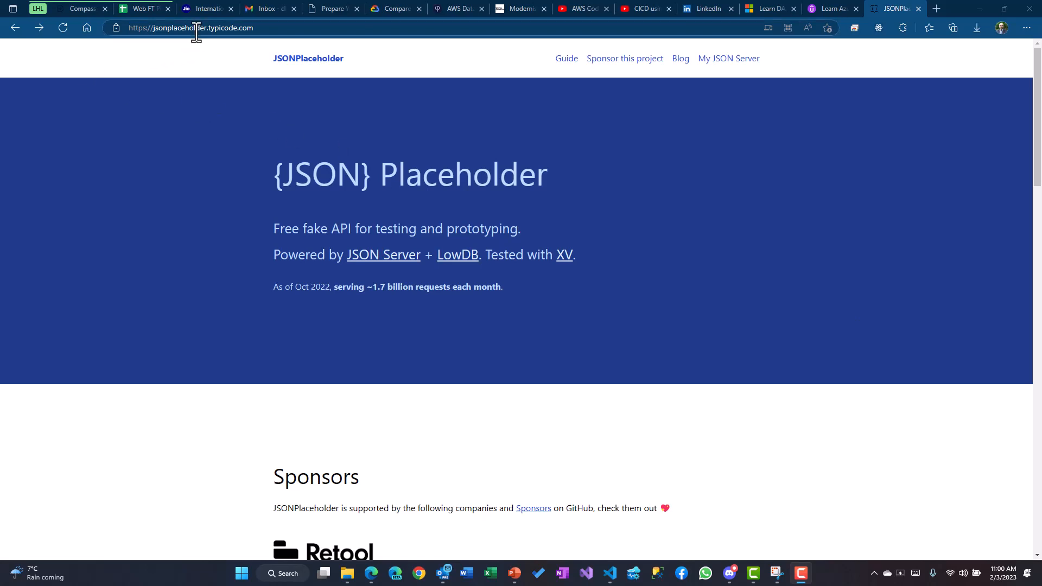
{"action": "left_click", "coordinate": [189, 28]}
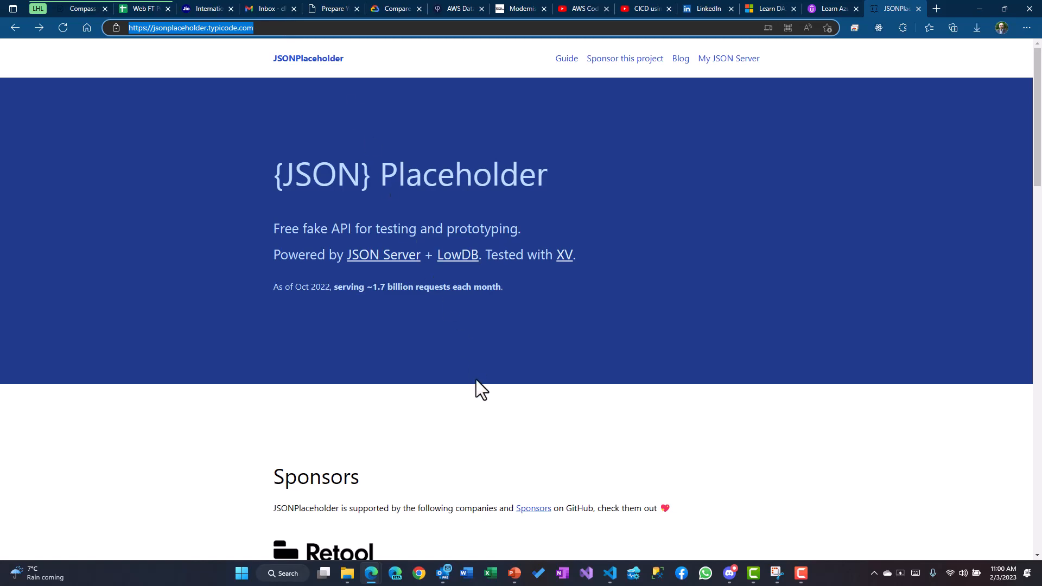
{"action": "scroll", "scroll_direction": "down", "scroll_amount": 3}
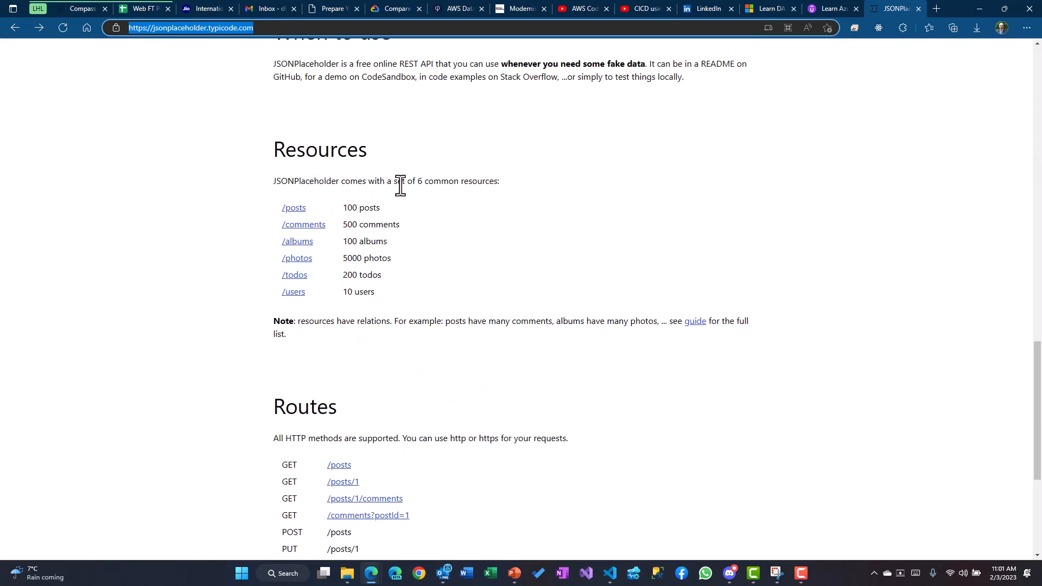
{"action": "mouse_move", "coordinate": [293, 291]}
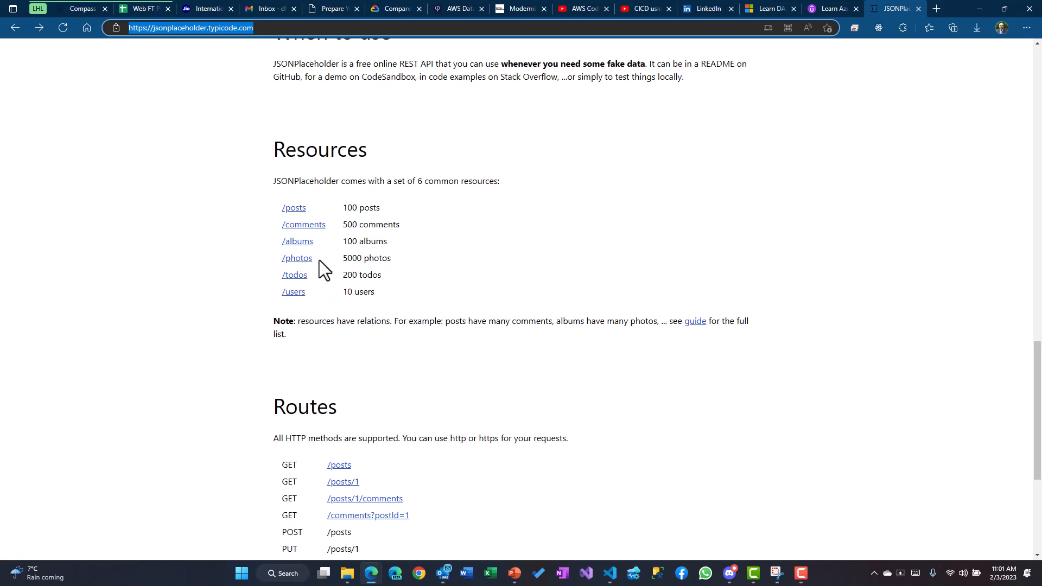
{"action": "left_click", "coordinate": [293, 291]}
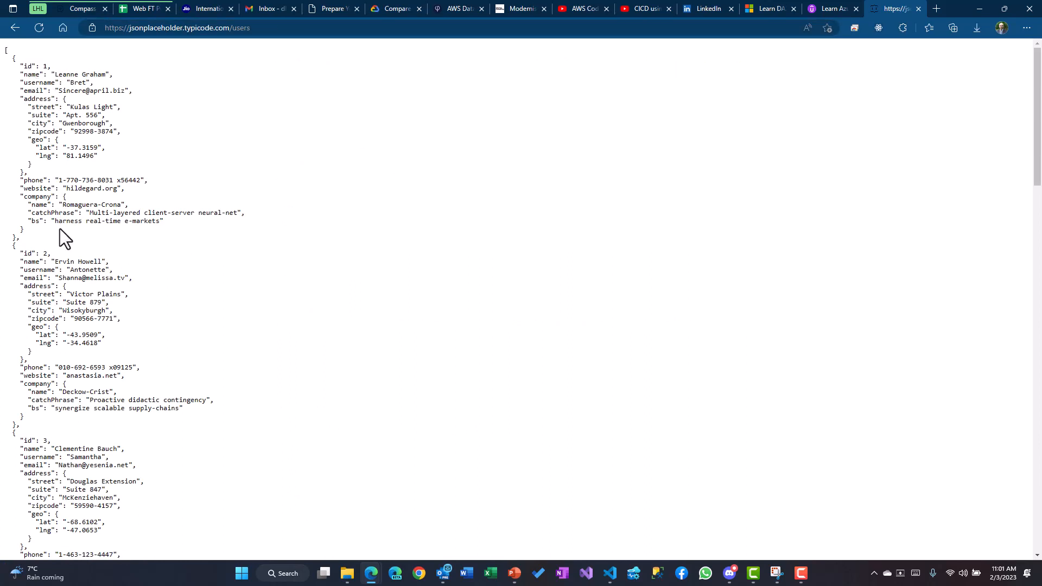
Select the full JSONPlaceholder /users URL in Edge's address bar.
{"action": "left_click", "coordinate": [235, 27]}
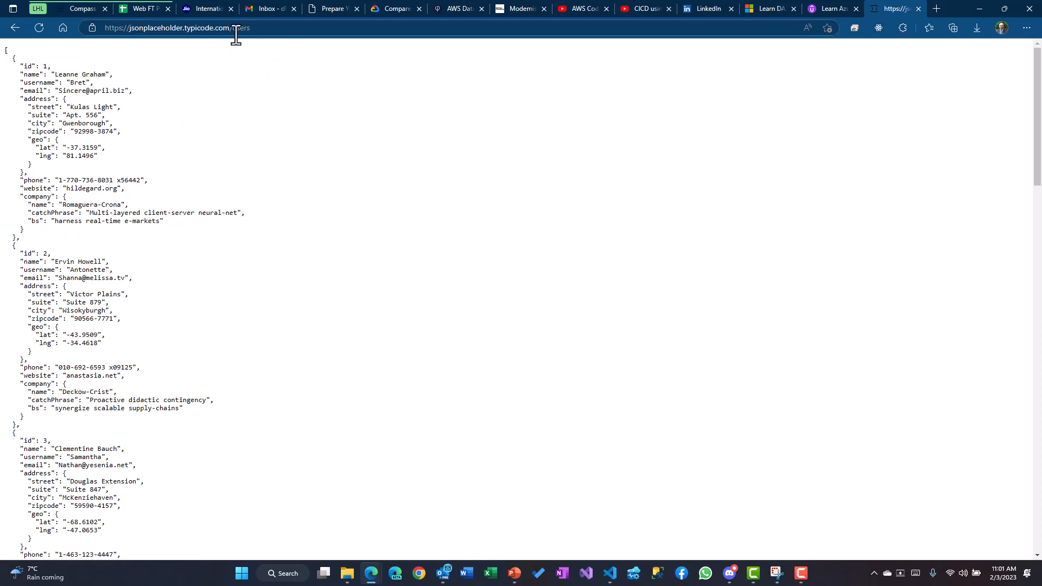
{"action": "left_click", "coordinate": [176, 28]}
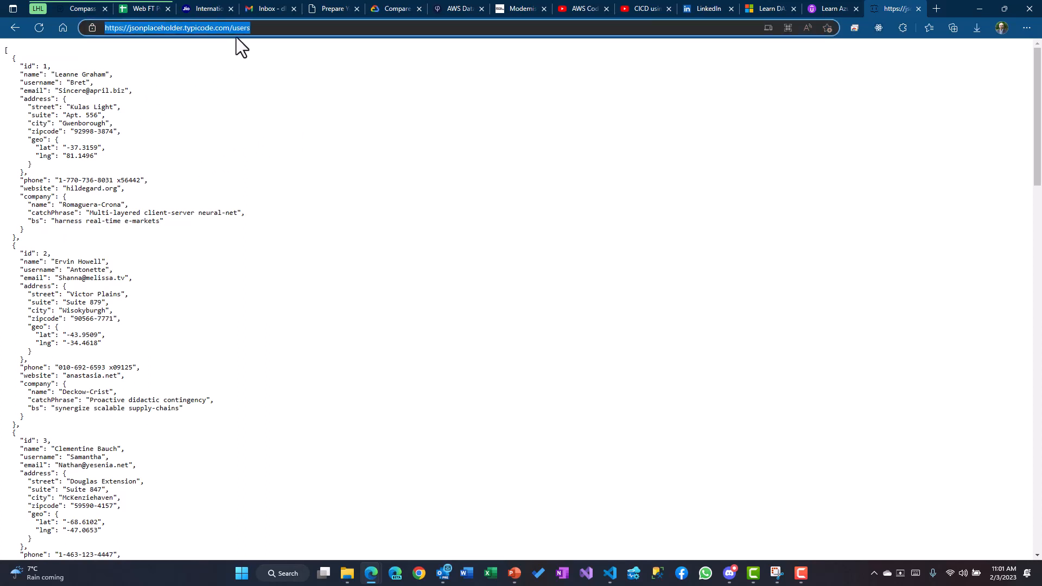
{"action": "mouse_move", "coordinate": [518, 402]}
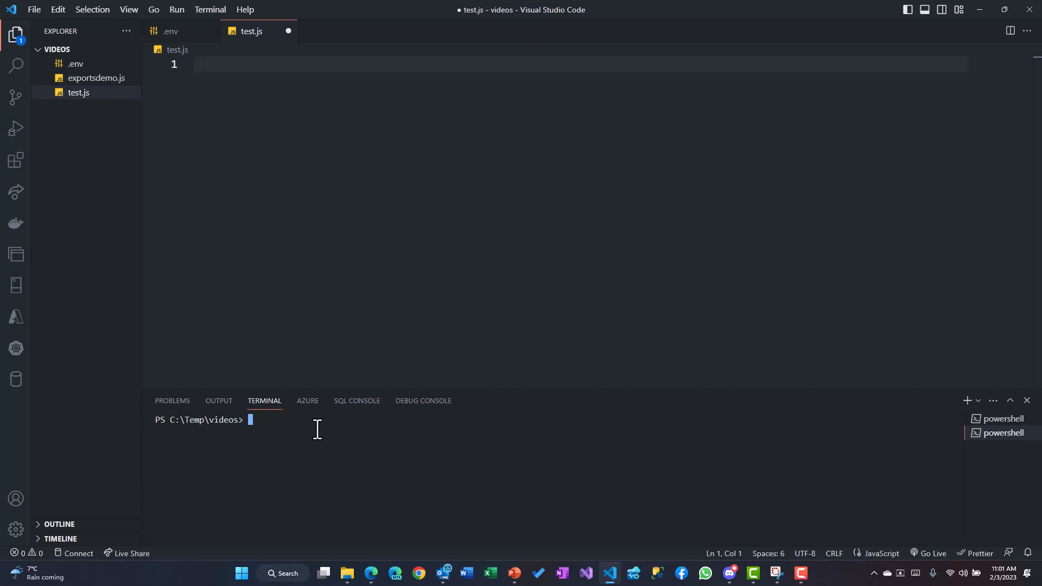
Run npm install axios in the VS Code terminal.
{"action": "type", "text": "npm install"}
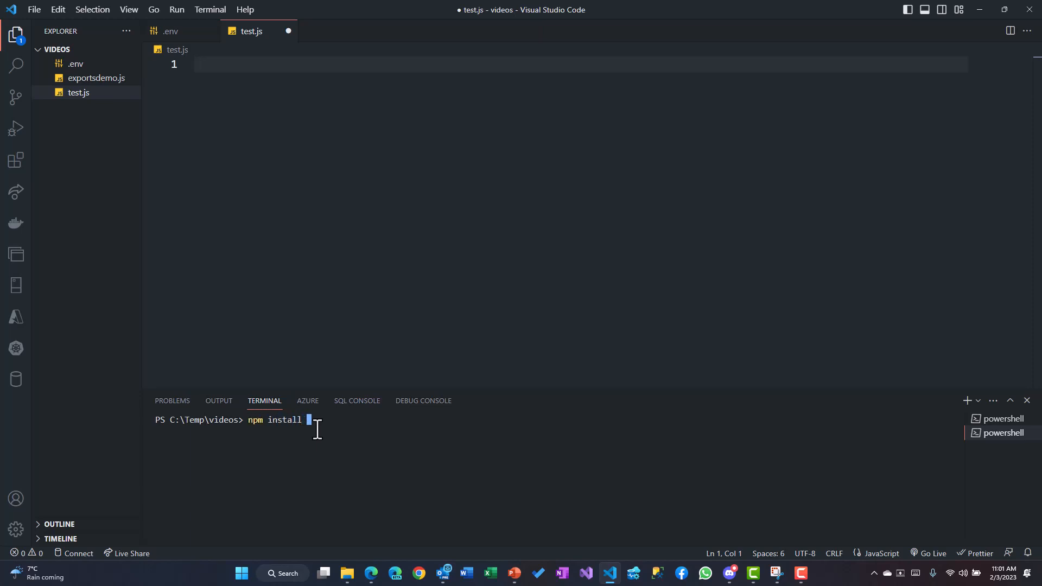
{"action": "type", "text": "axios"}
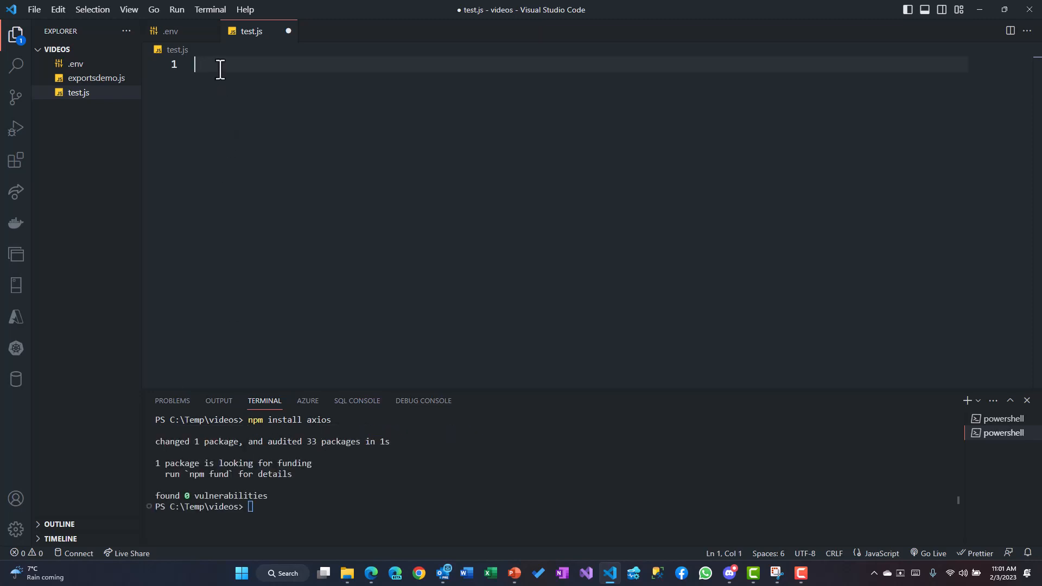
Write const axios = require('axios'); followed by the comment //Make the request to the API.
{"action": "type", "text": "const"}
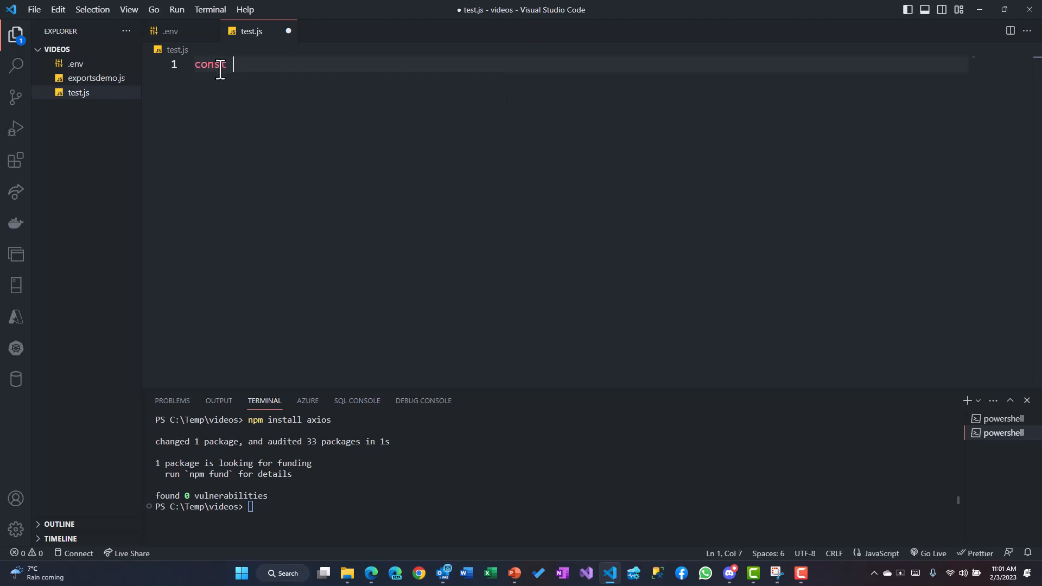
{"action": "type", "text": "axios = require("}
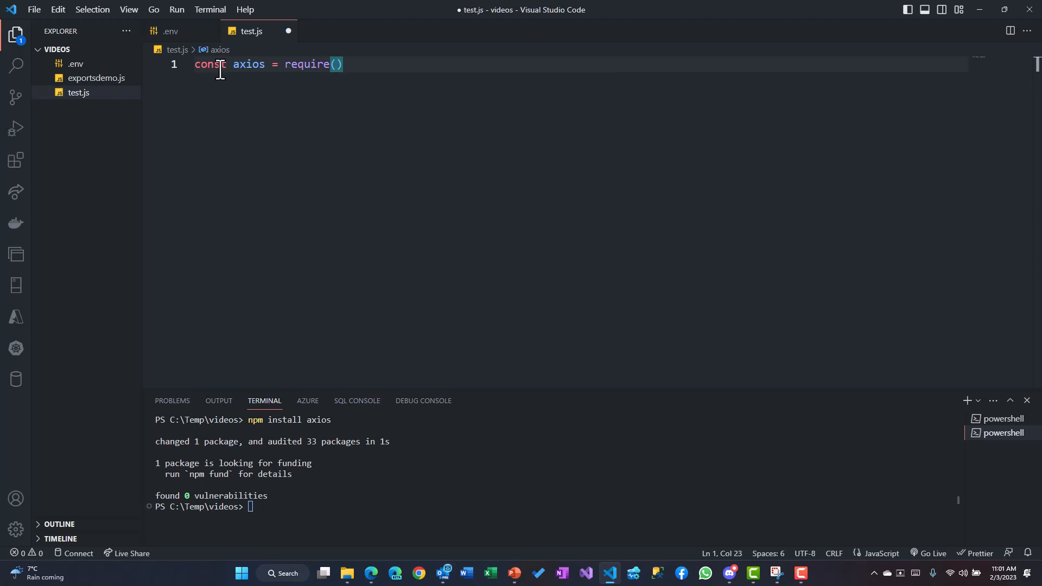
{"action": "type", "text": "'axios');"}
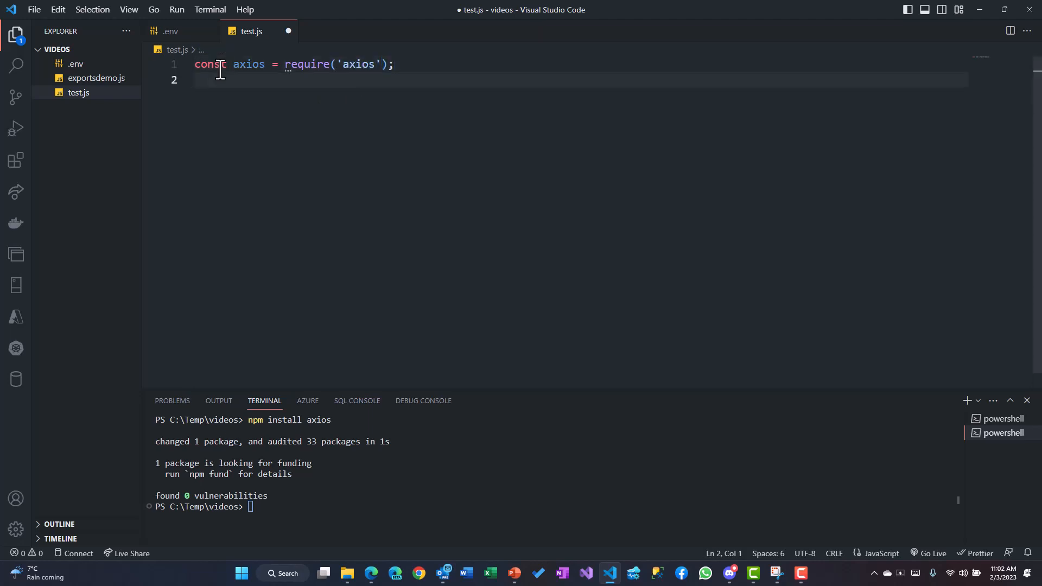
{"action": "type", "text": "//M"}
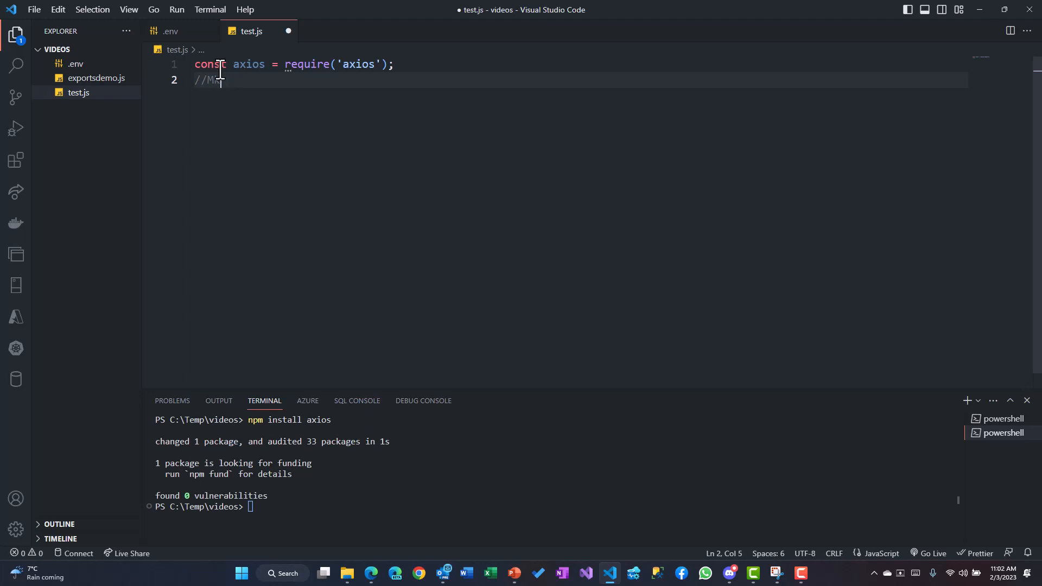
{"action": "type", "text": "ake the request to"}
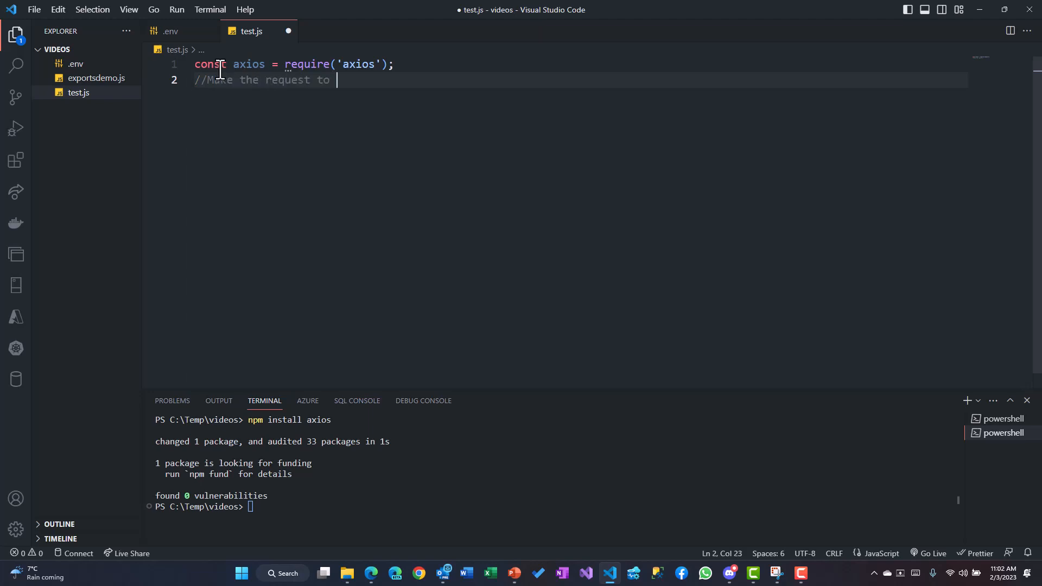
{"action": "type", "text": "the API"}
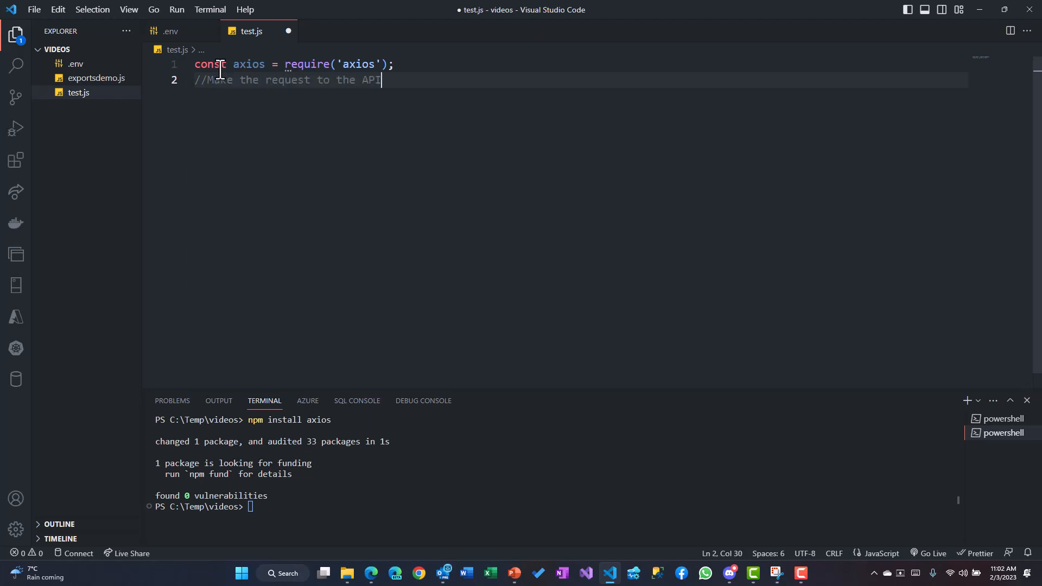
{"action": "type", "text": "axi"}
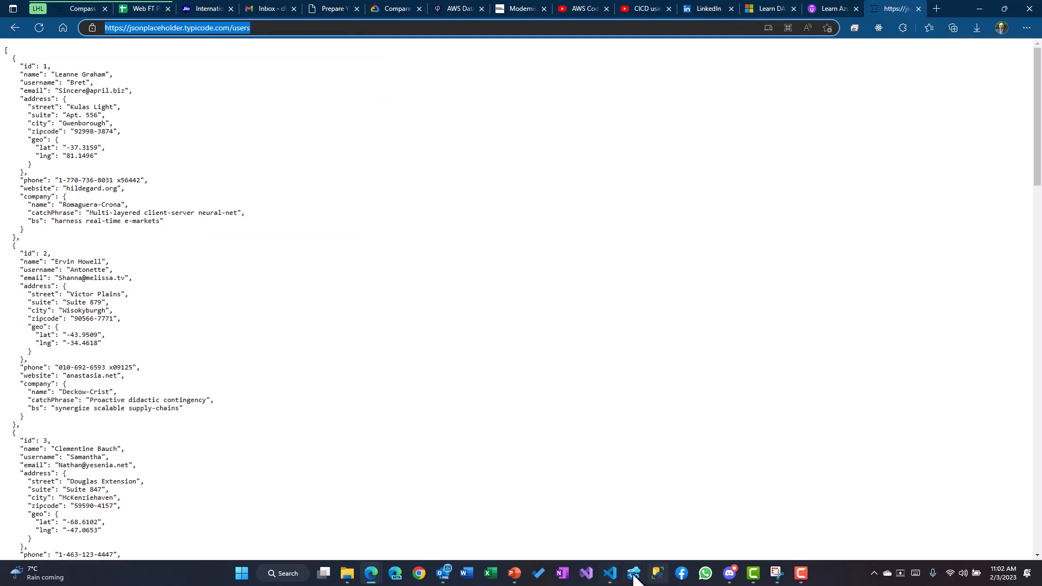
Switch from Edge back to Visual Studio Code via the taskbar.
{"action": "left_click", "coordinate": [631, 574]}
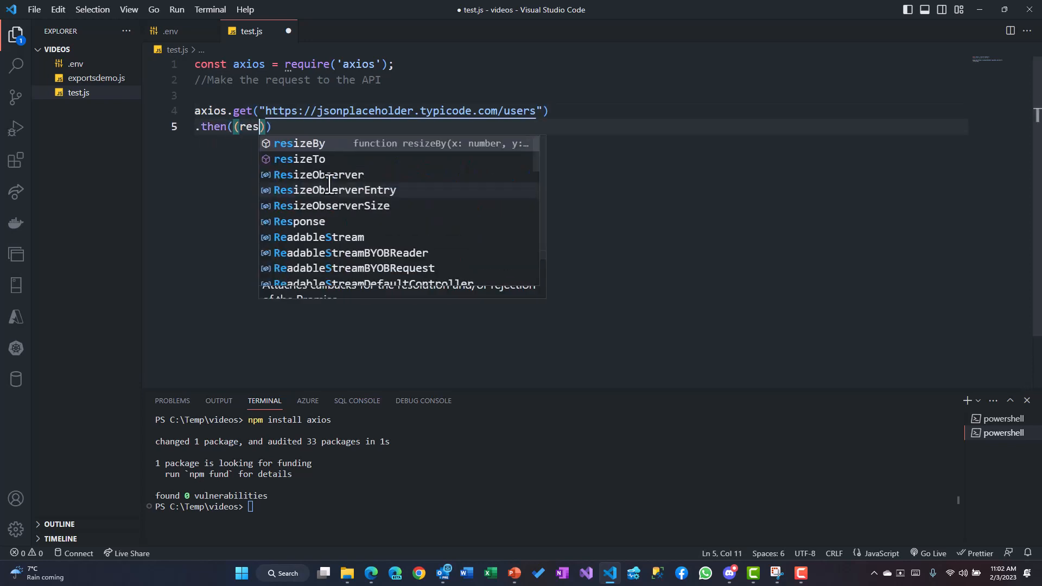
Finish the .then((response)=>{}) callback and add .catch(function(error){ console.log(error) }).
{"action": "type", "text": "ponse"}
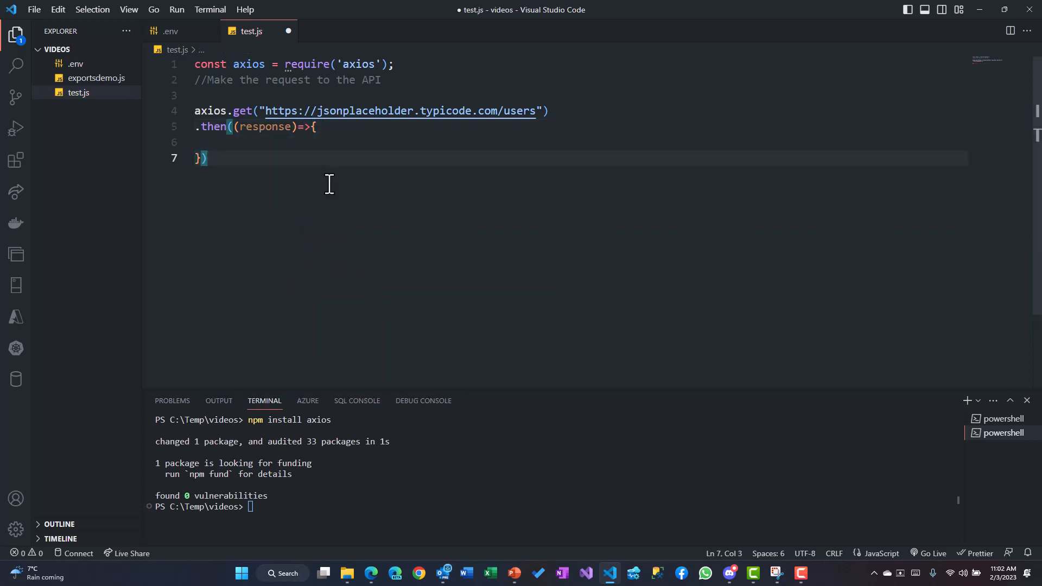
{"action": "type", "text": ".catch("}
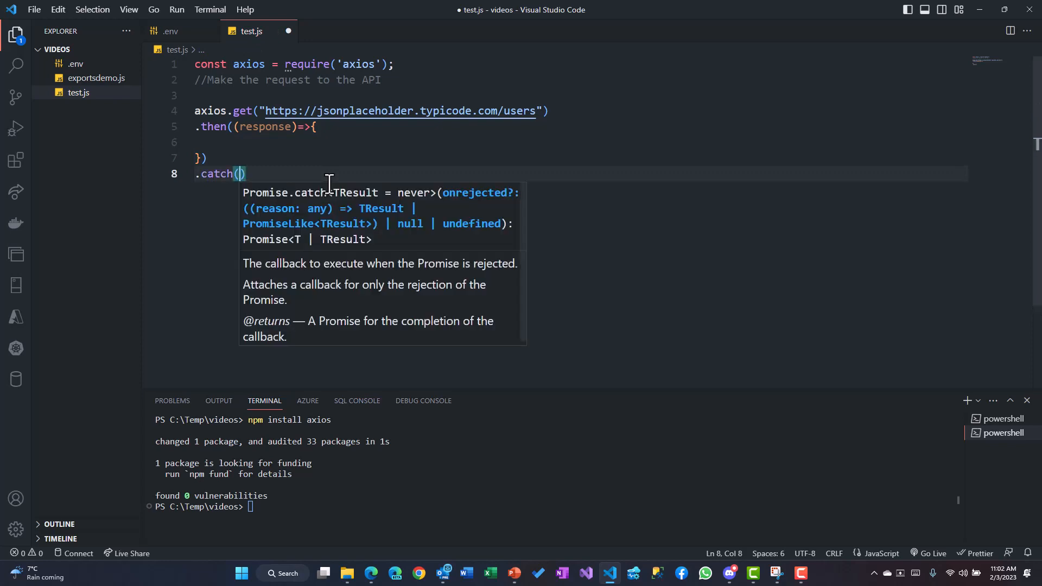
{"action": "type", "text": "function"}
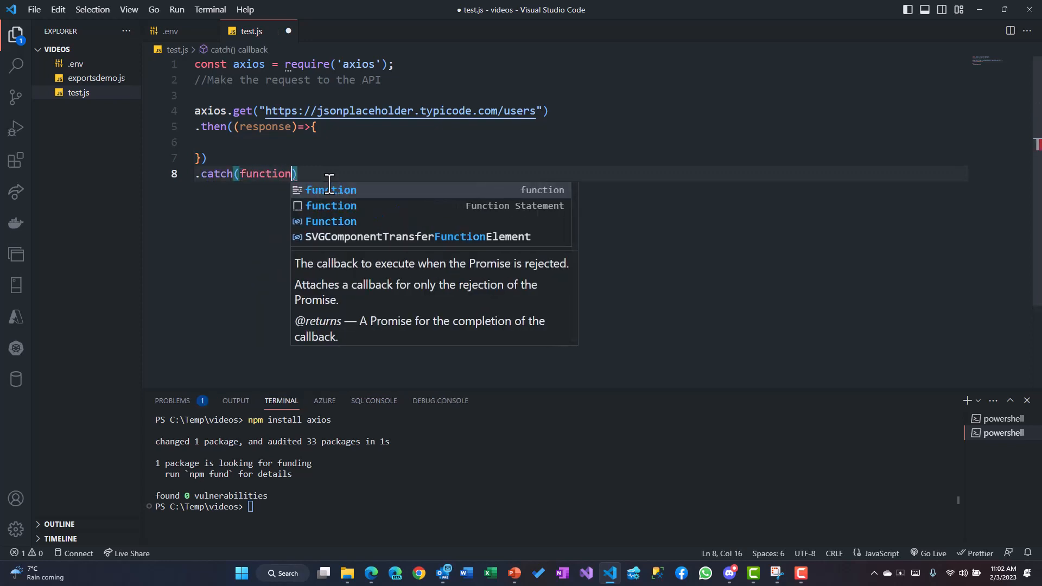
{"action": "type", "text": "(error"}
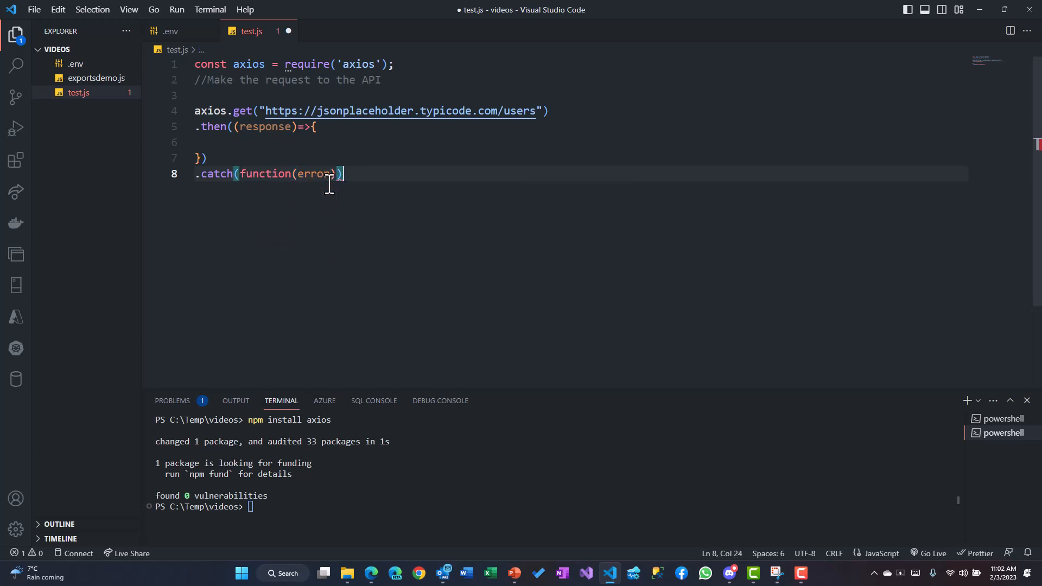
{"action": "type", "text": "{"}
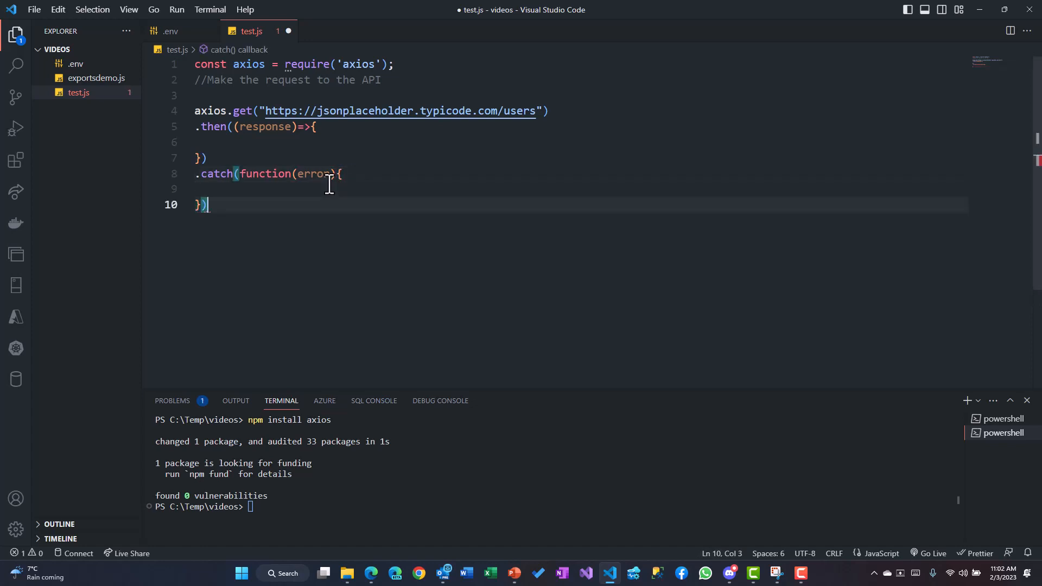
{"action": "type", "text": ";"}
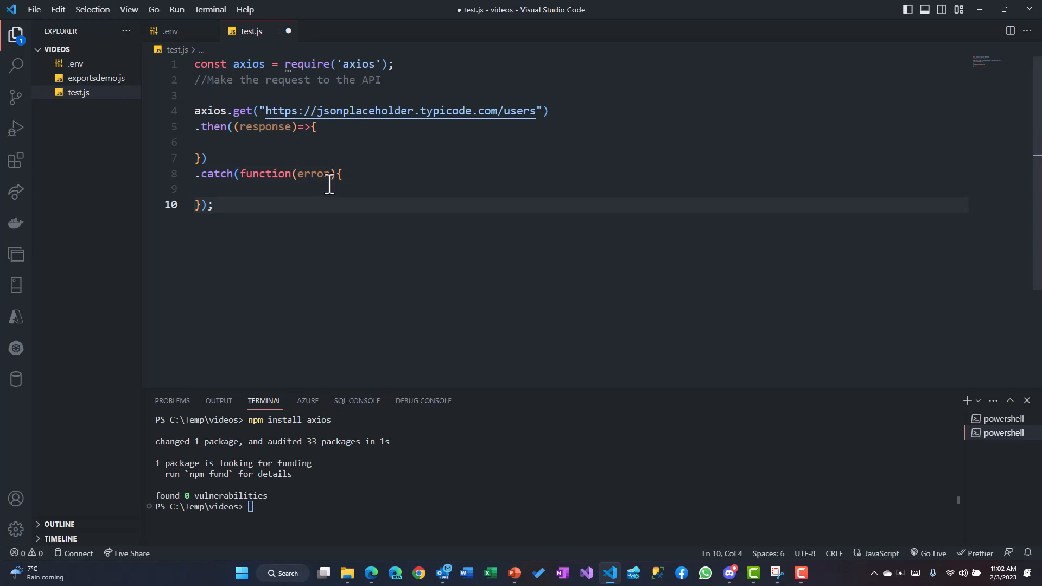
{"action": "type", "text": "console.log("}
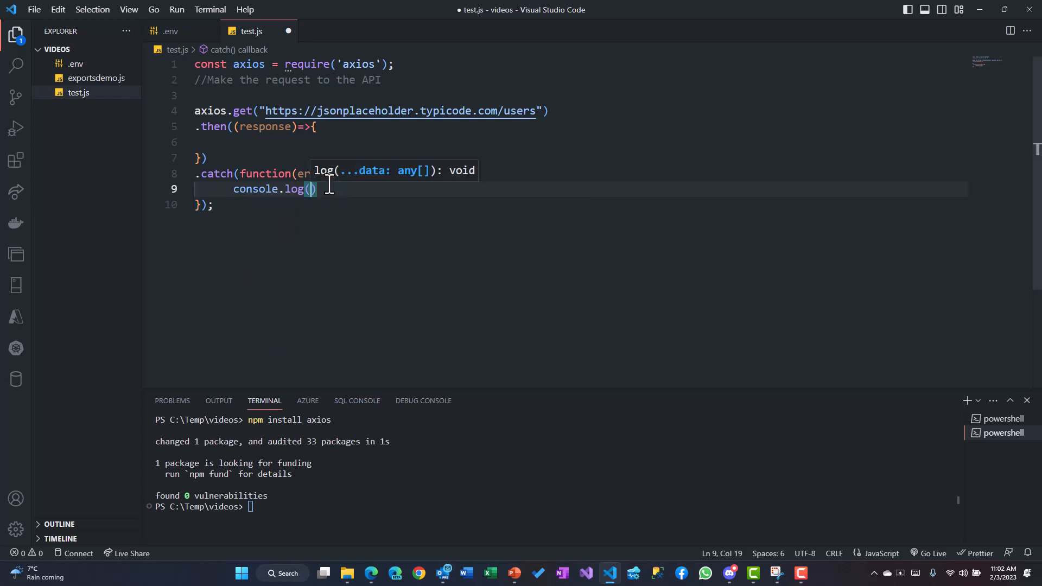
{"action": "type", "text": "error"}
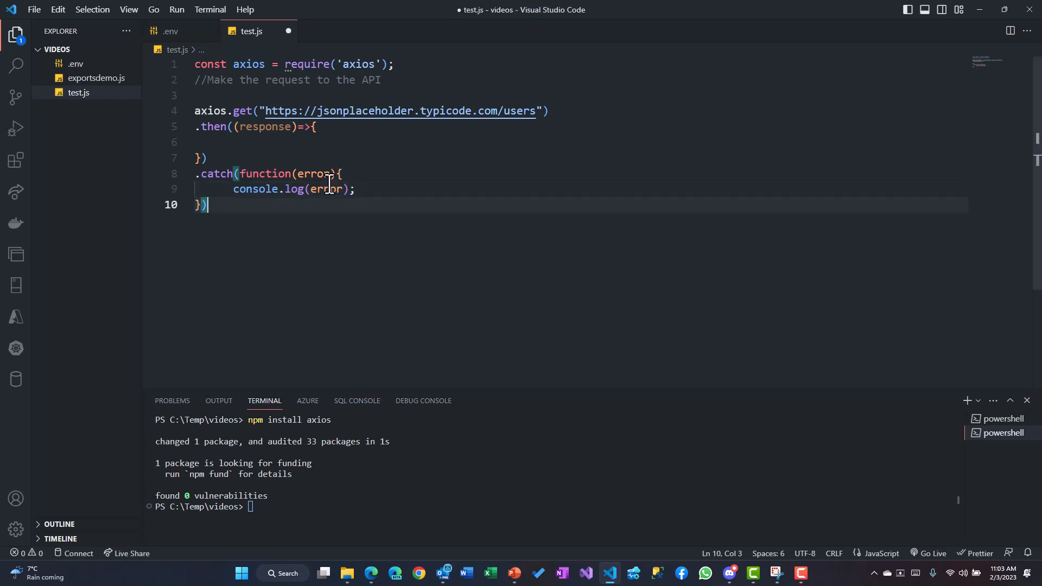
Append .finally(function(){ console.log("This will always run") }) to the axios chain.
{"action": "type", "text": ".fin"}
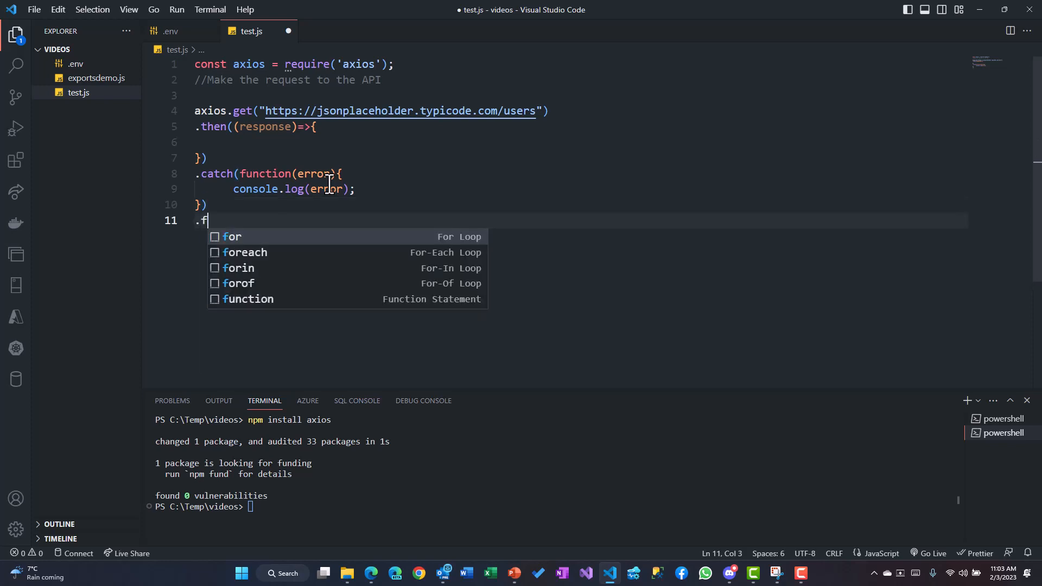
{"action": "type", "text": "inally("}
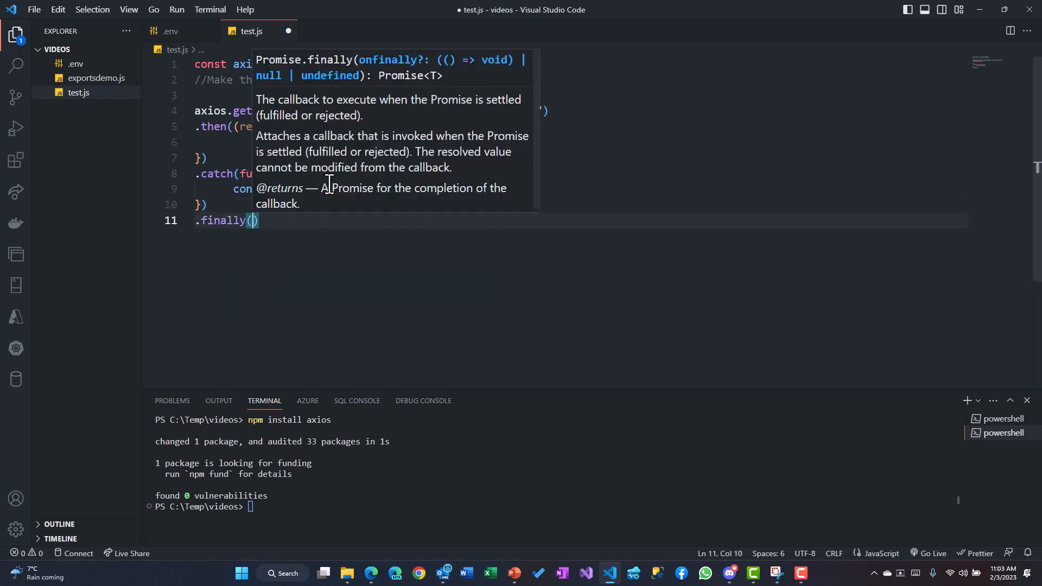
{"action": "type", "text": "functio"}
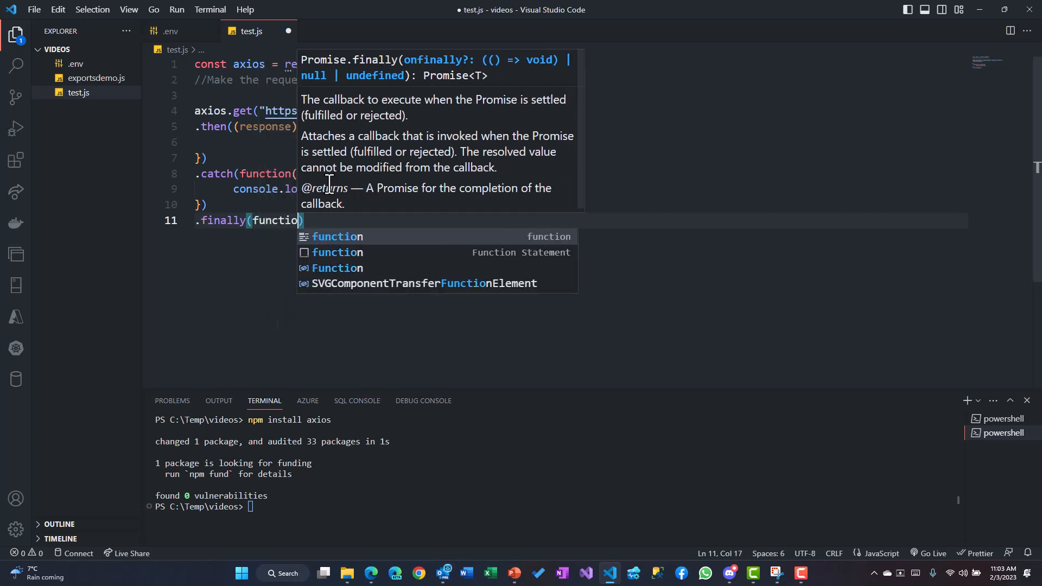
{"action": "type", "text": "n()"}
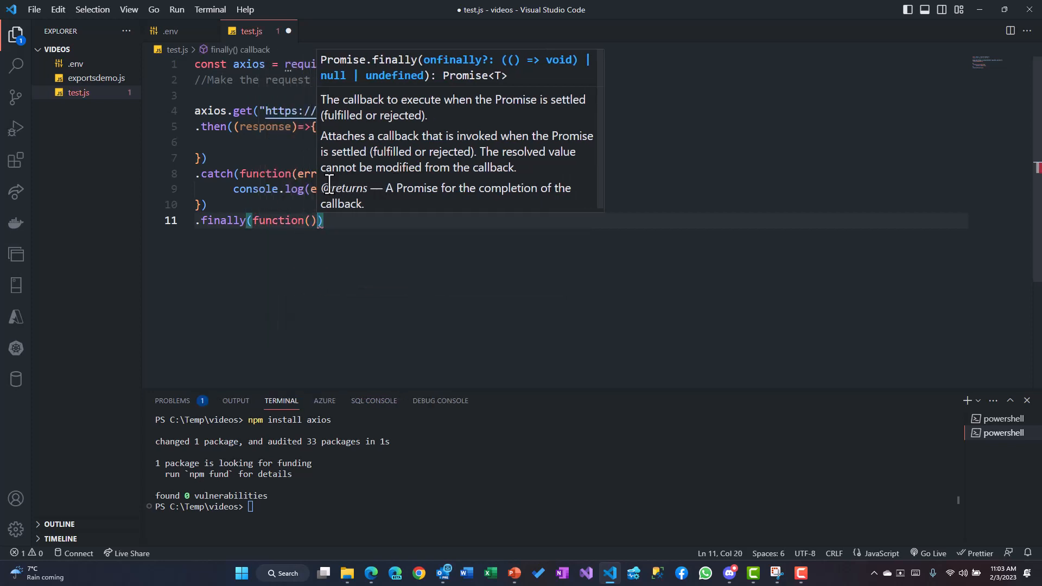
{"action": "type", "text": "{"}
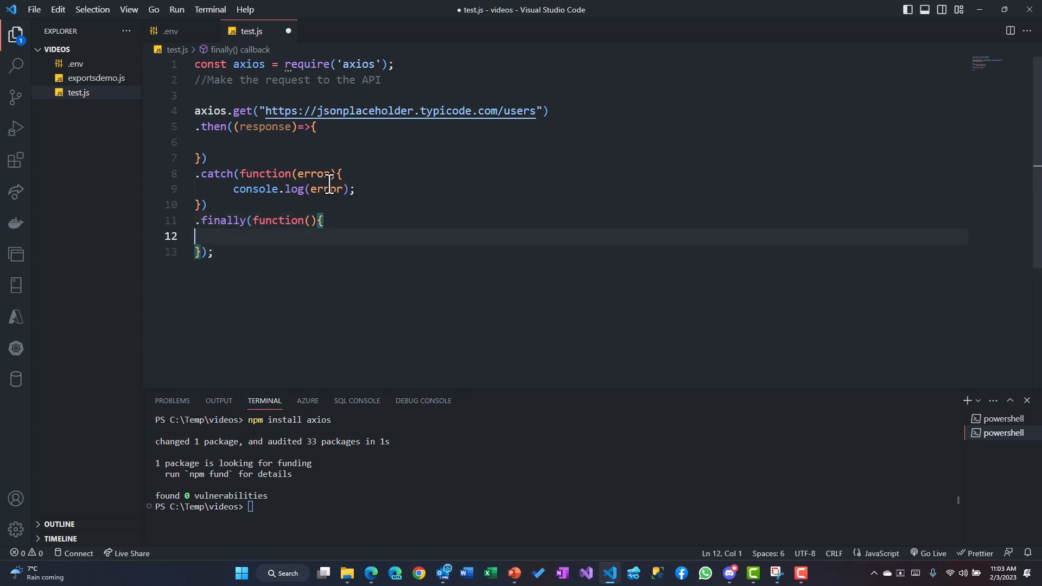
{"action": "key", "text": "Tab"}
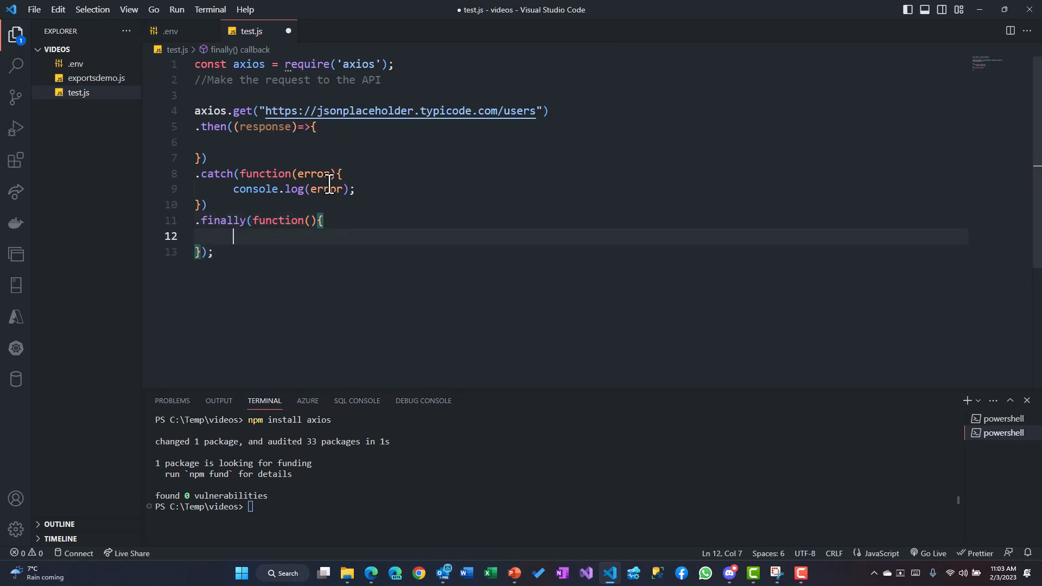
{"action": "type", "text": "console.log(\"This will"}
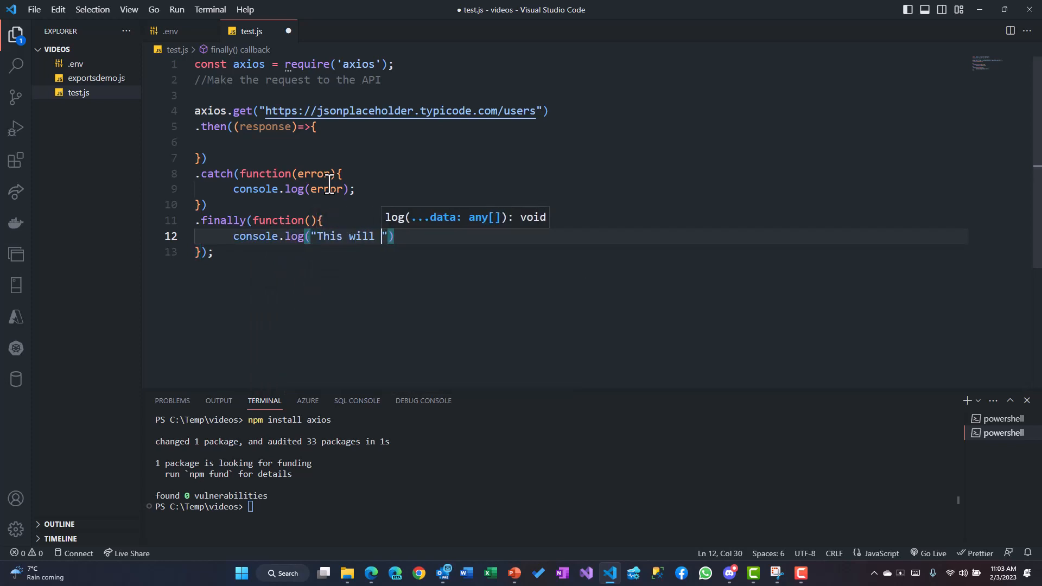
{"action": "type", "text": "always r"}
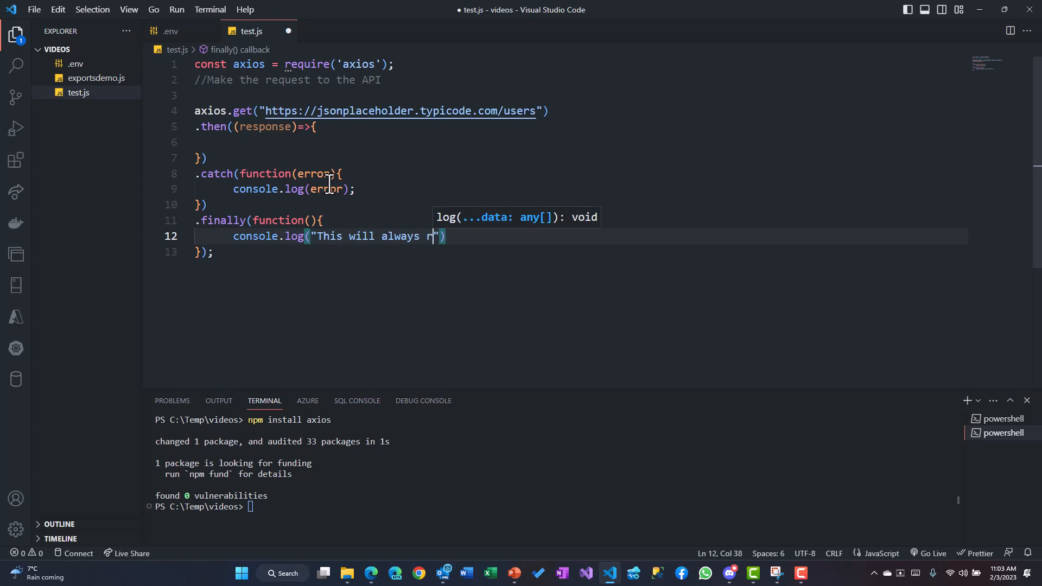
{"action": "type", "text": "un"}
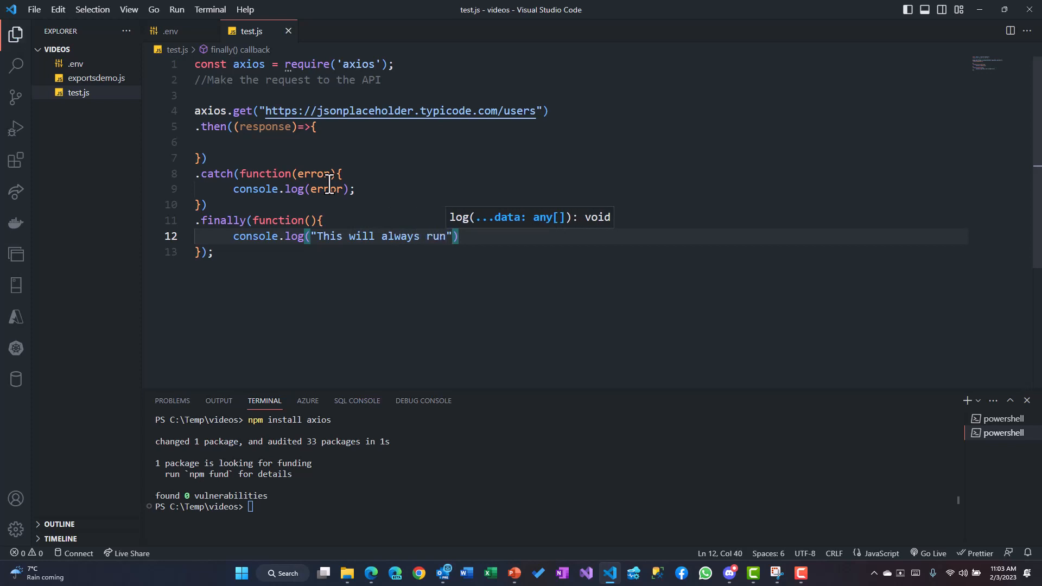
{"action": "left_click", "coordinate": [207, 158]}
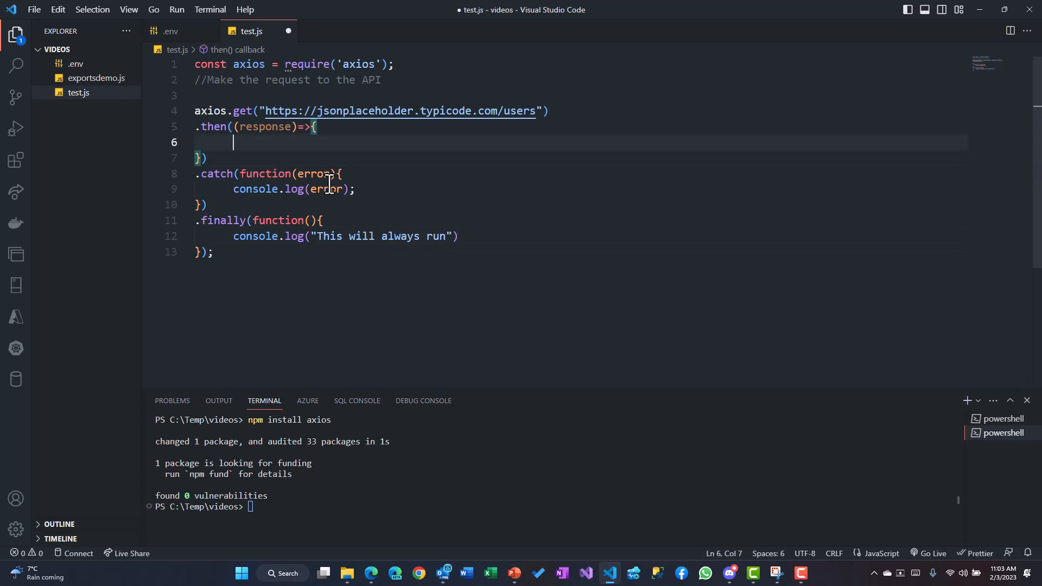
Log the response with console.log(response) inside the .then callback.
{"action": "type", "text": "cpo"}
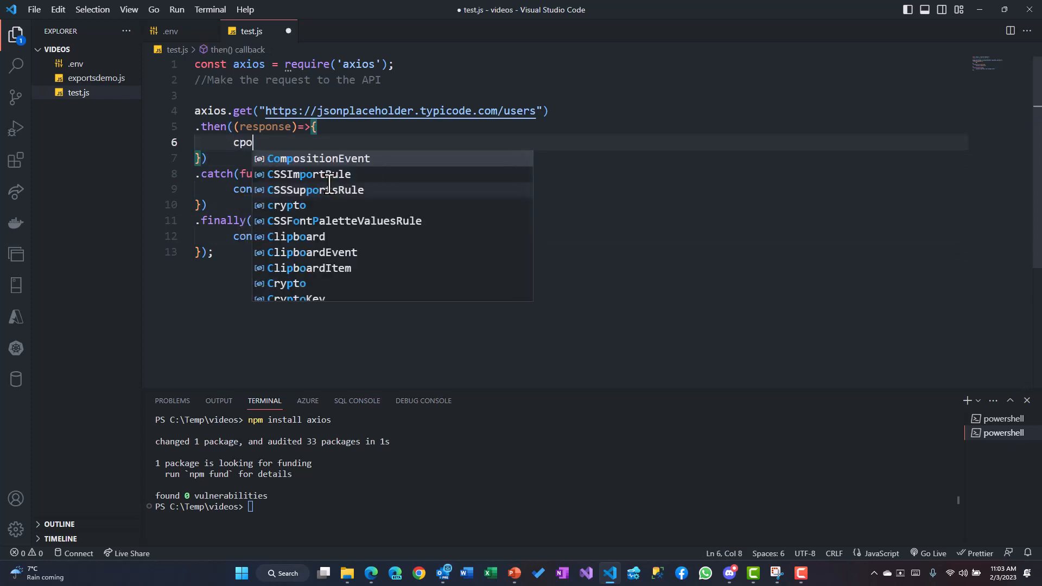
{"action": "type", "text": "console."}
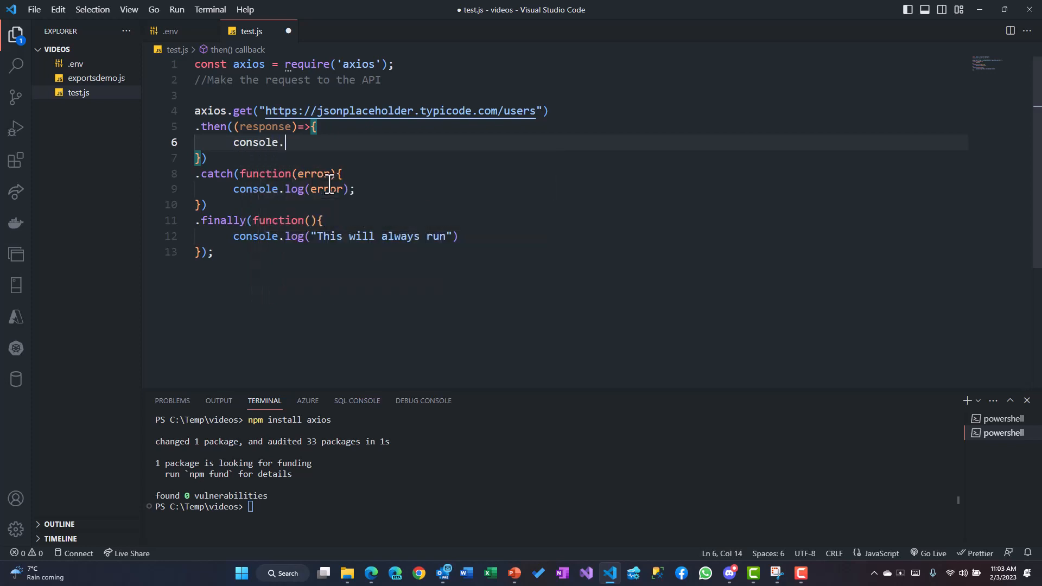
{"action": "type", "text": "log("}
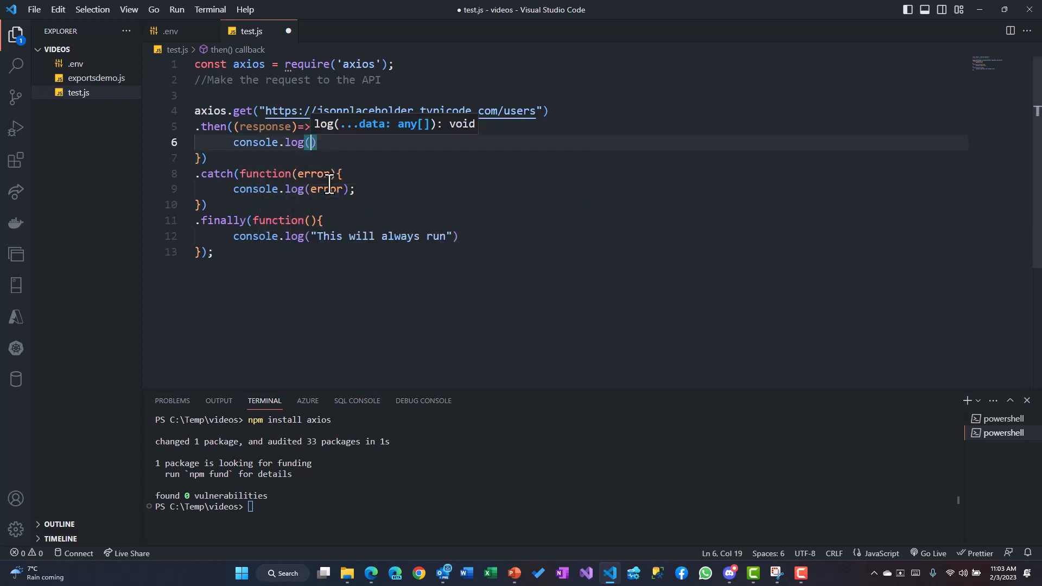
{"action": "type", "text": "response"}
{"action": "left_click", "coordinate": [557, 506]}
{"action": "type", "text": "npm install axios"}
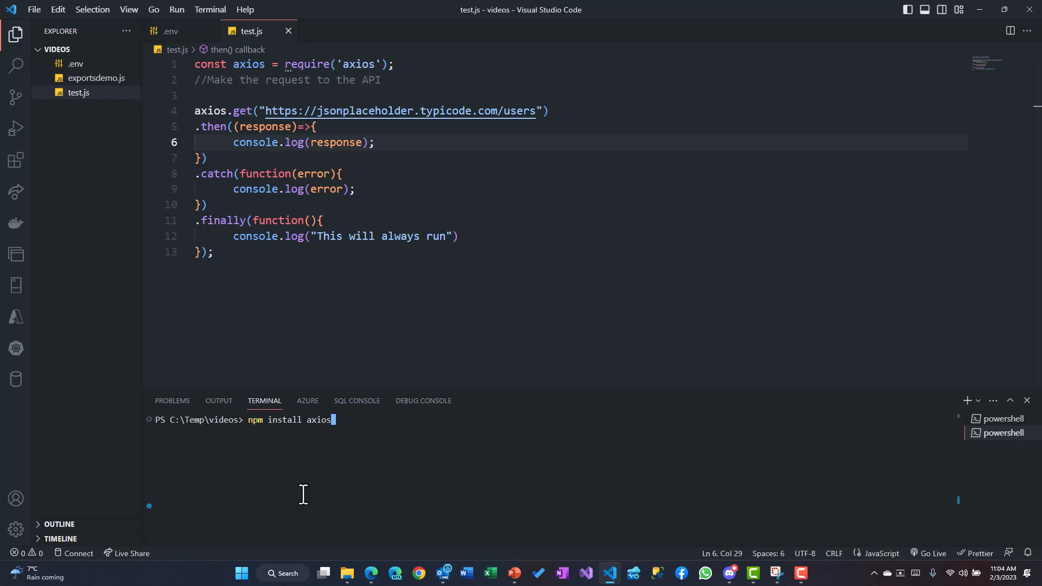
Run node test.js, enlarge the terminal, and select the data property in the output.
{"action": "type", "text": "node test.js"}
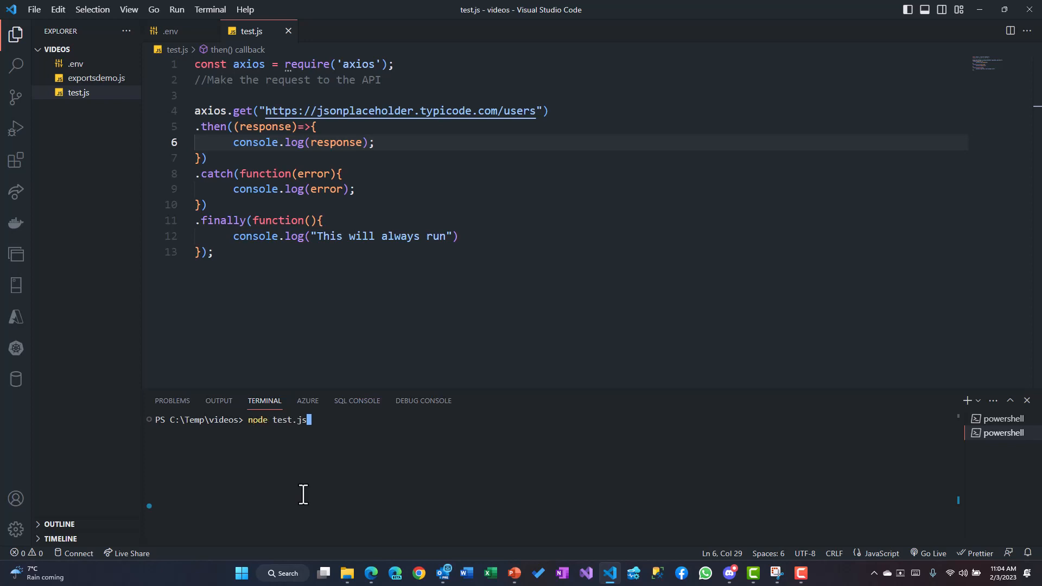
{"action": "key", "text": "Enter"}
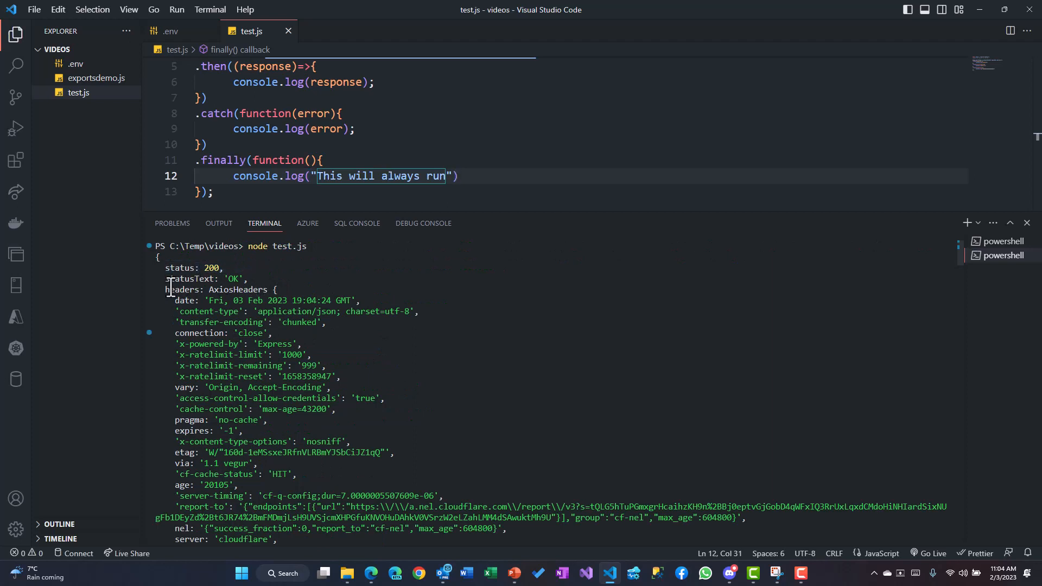
{"action": "left_click_drag", "start_coordinate": [168, 290], "coordinate": [286, 300]}
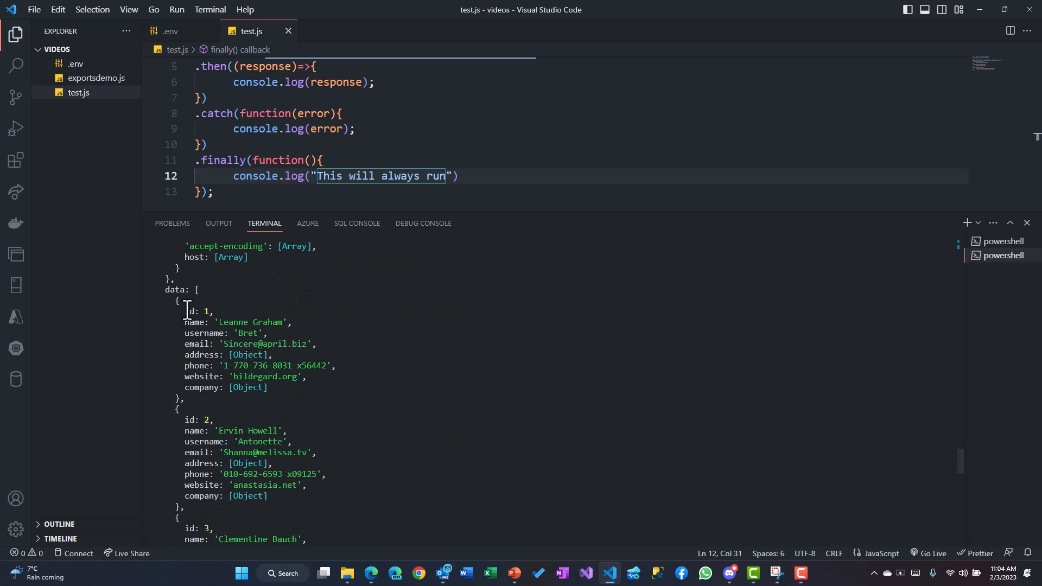
{"action": "double_click", "coordinate": [174, 289]}
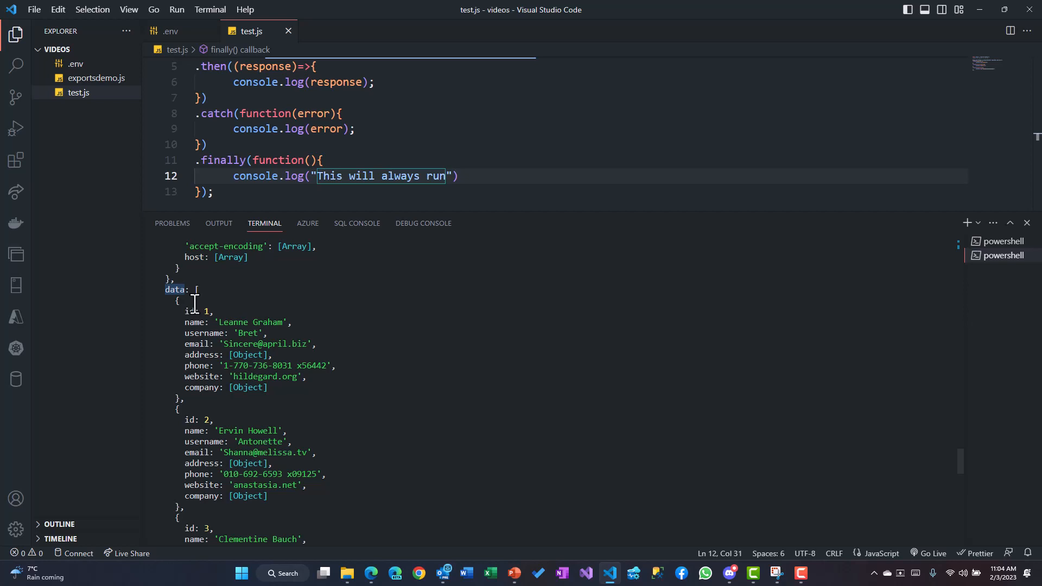
{"action": "mouse_move", "coordinate": [472, 202]}
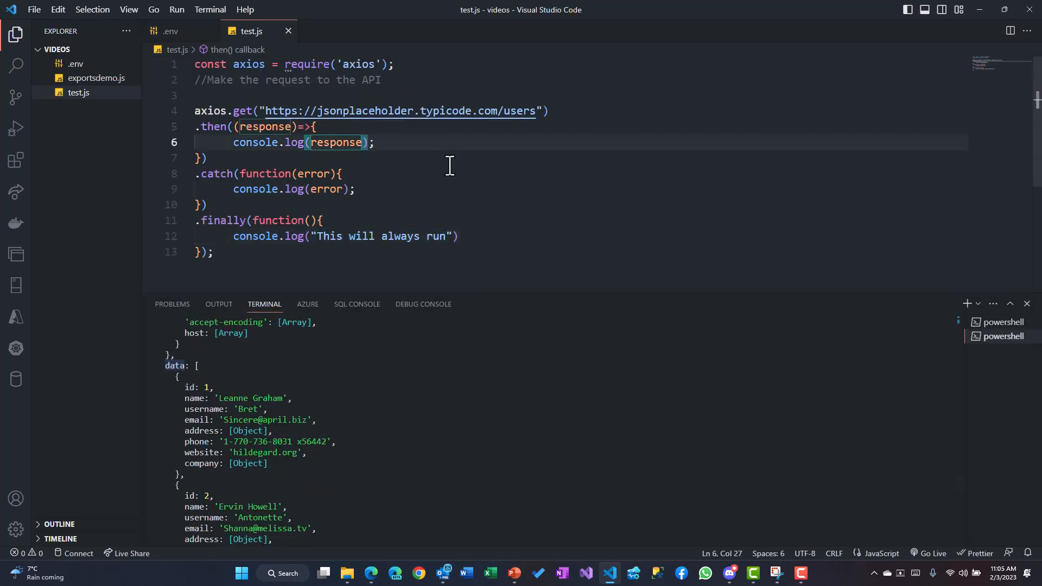
Change the log to response.data, clear the terminal, and shrink the terminal panel.
{"action": "type", "text": ".data"}
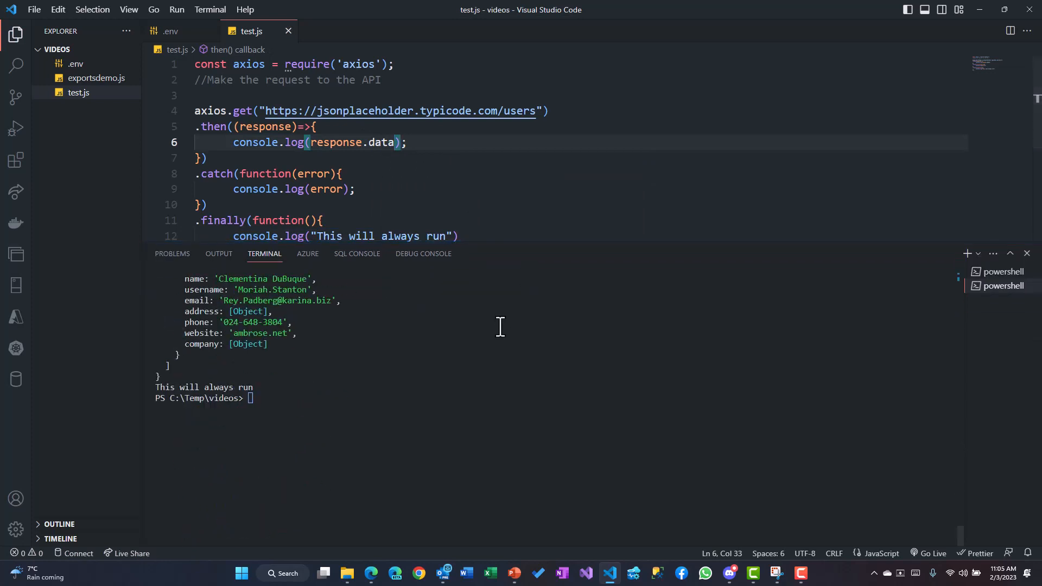
{"action": "type", "text": "clear"}
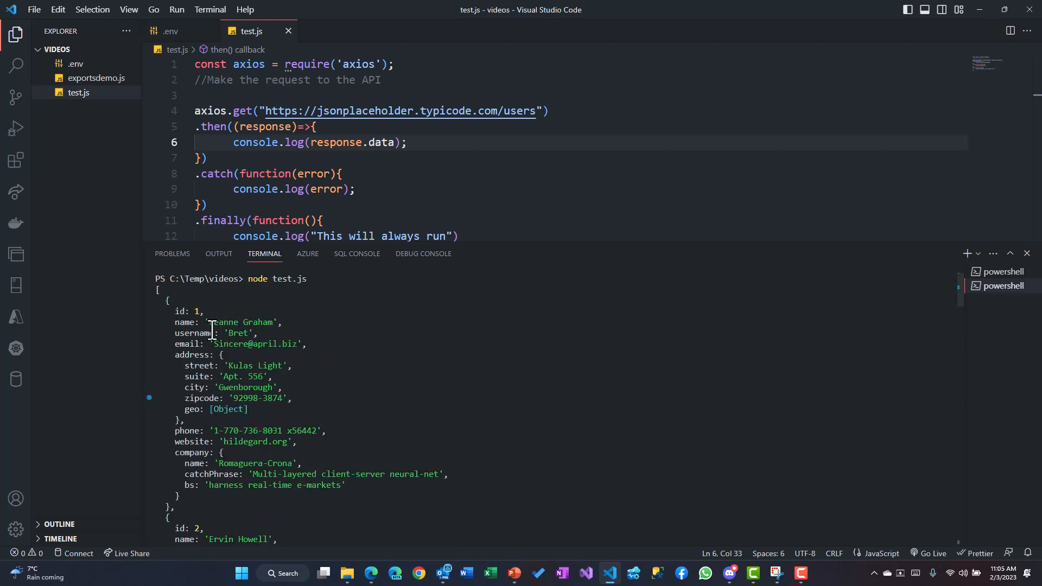
{"action": "mouse_move", "coordinate": [211, 387]}
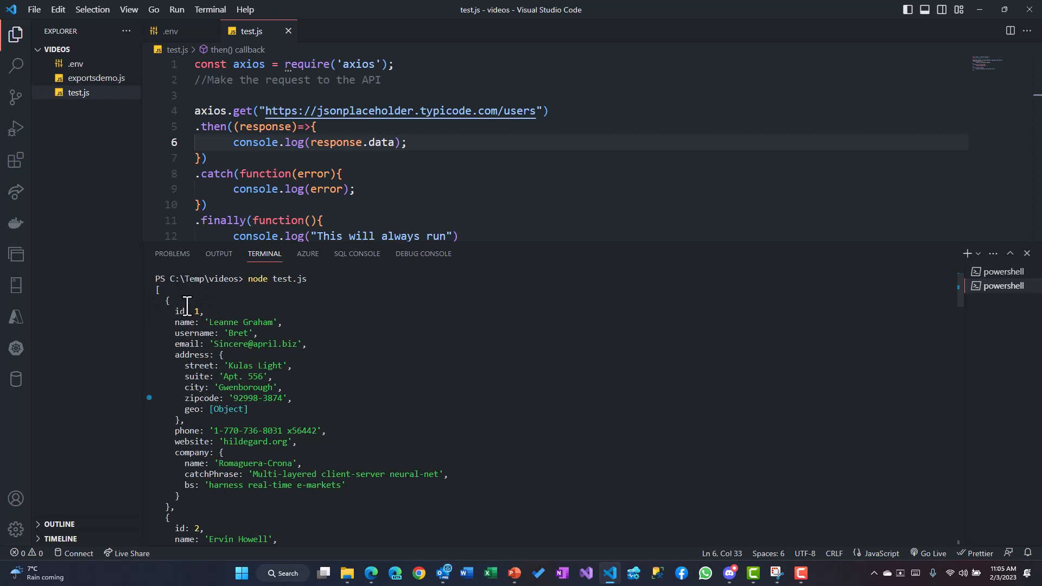
{"action": "left_click_drag", "start_coordinate": [514, 249], "coordinate": [514, 326]}
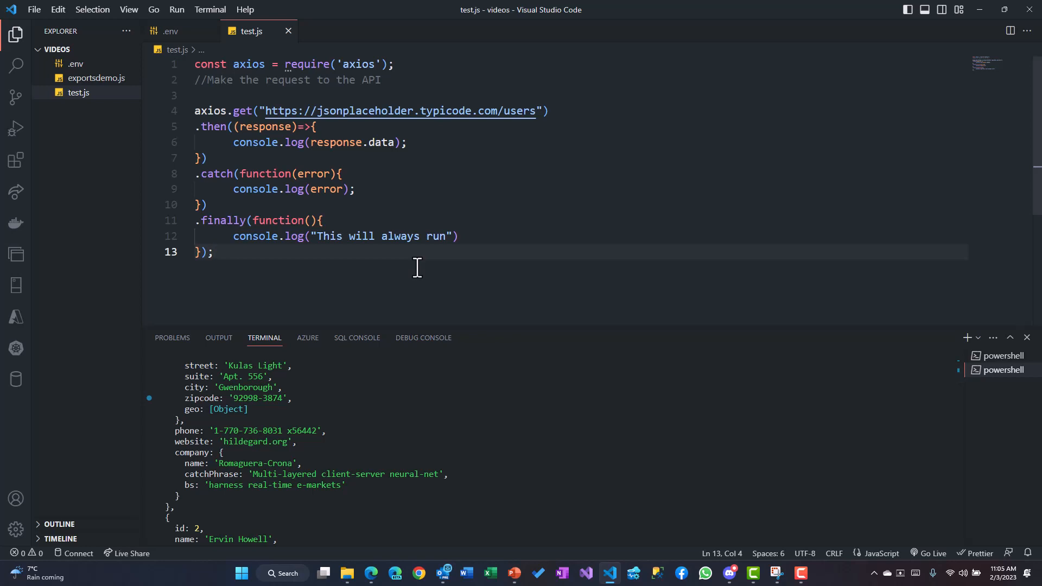
{"action": "left_click", "coordinate": [233, 142]}
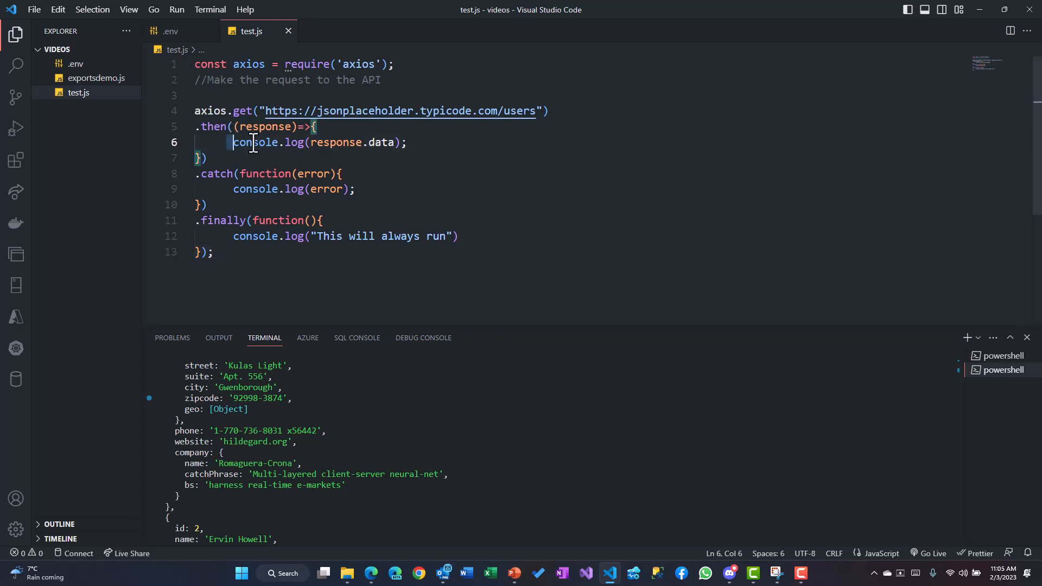